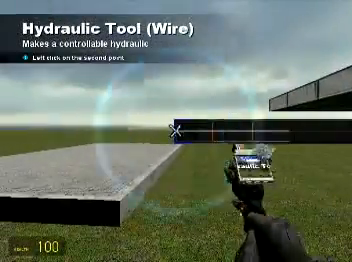
- Anchor the wire hydraulic's second end point on the platform
{"action": "left_click", "coordinate": [176, 131]}
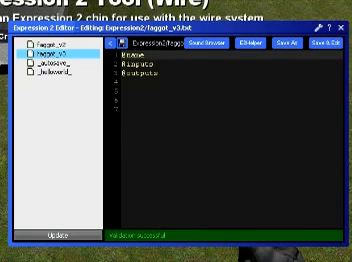
{"action": "type", "text": "fuckya"}
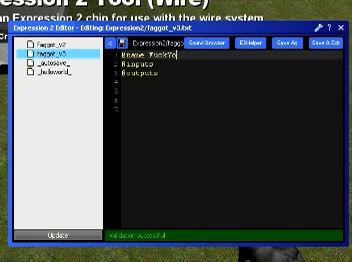
{"action": "type", "text": "YouTube_ShaneDawson"}
{"action": "left_click", "coordinate": [231, 73]}
{"action": "type", "text": " Hydraulic"}
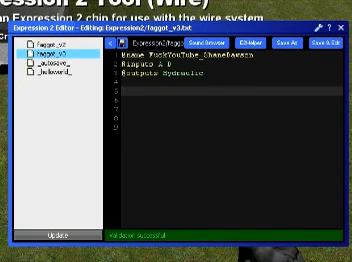
- Write if(A == 1){Hydraulic = 54.46} on line 5 of the E2 script
{"action": "type", "text": "if(A =="}
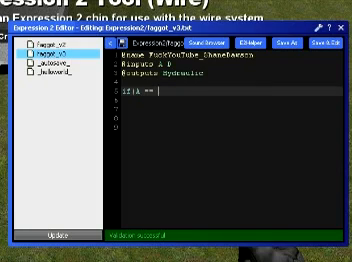
{"action": "type", "text": "1){Hydraulic"}
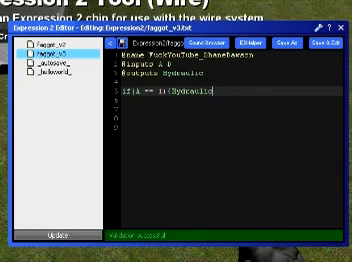
{"action": "type", "text": "="}
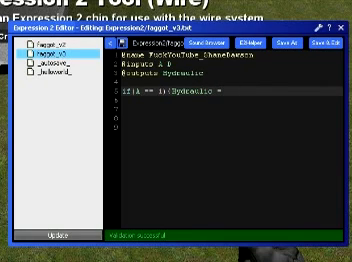
{"action": "type", "text": "54"}
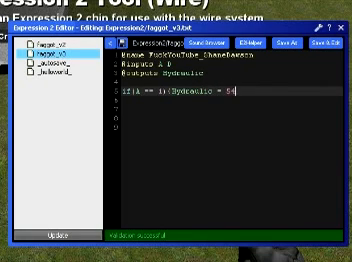
{"action": "type", "text": ".46}"}
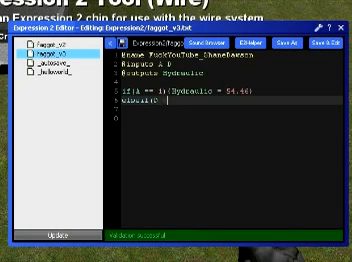
- Write elseif(D == 1){Hydraulic = 75.46} and begin another elseif line
{"action": "type", "text": "1){"}
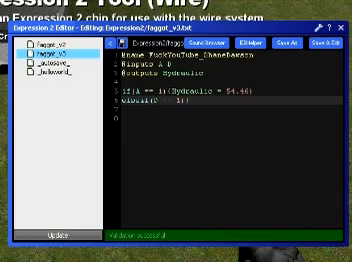
{"action": "type", "text": "Hydraulic = 75.46}"}
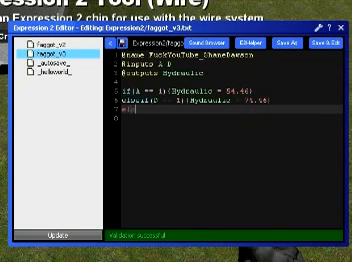
{"action": "type", "text": "elseif"}
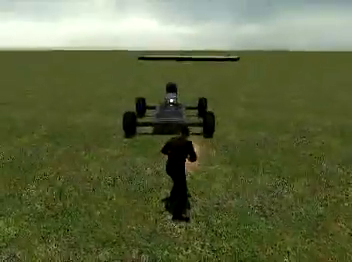
- Bring up the game's pause menu after walking away from the buggy
{"action": "key", "text": "Escape"}
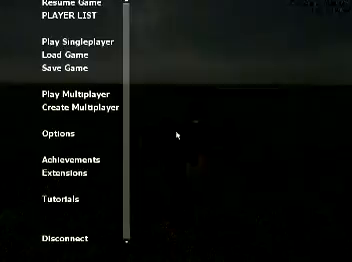